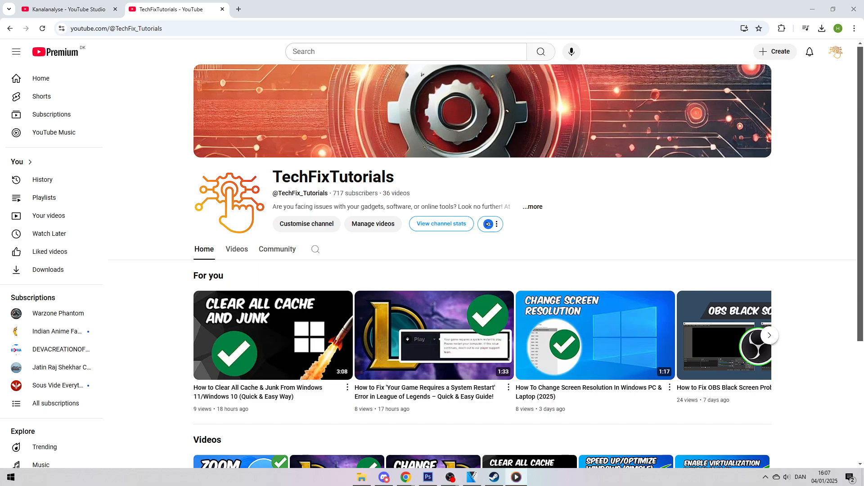
mouse_move(429, 230)
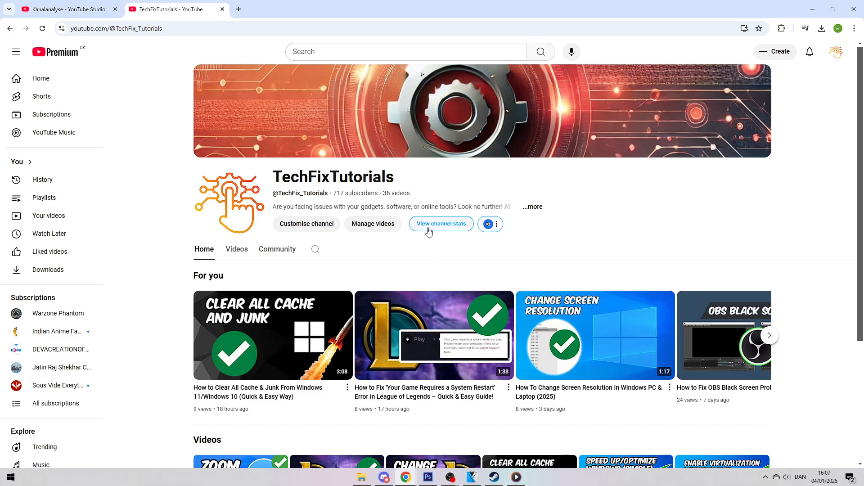
mouse_move(415, 246)
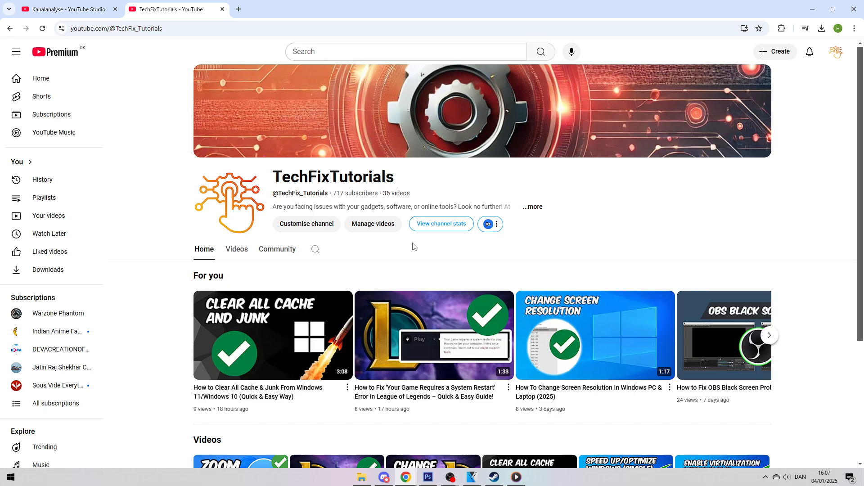
mouse_move(410, 243)
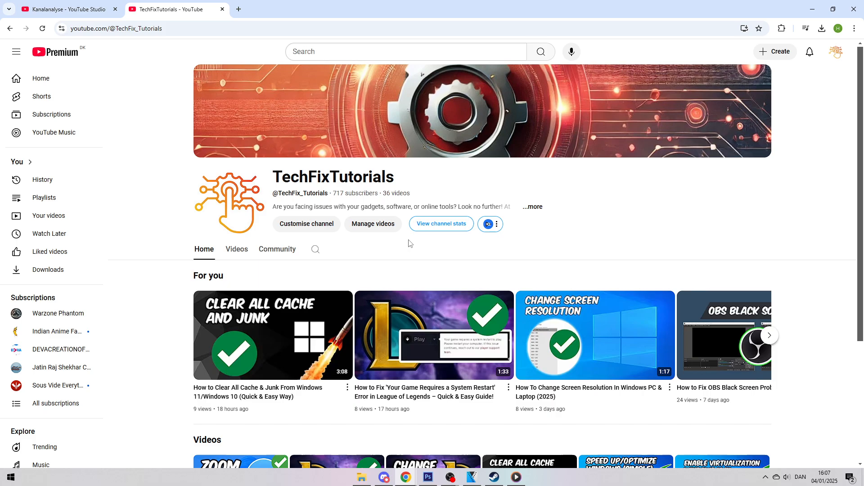
Scroll down and open the 'How To Change Screen Resolution In Windows PC & Laptop (2025)' video
scroll(down, 3)
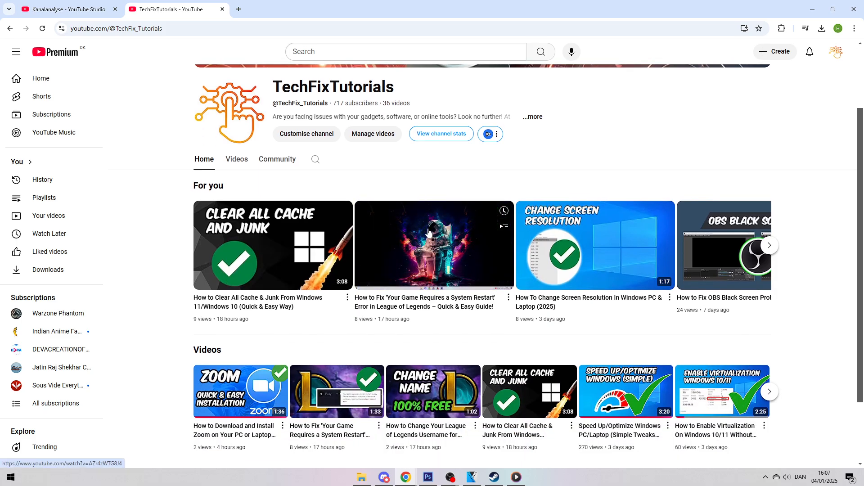
mouse_move(412, 160)
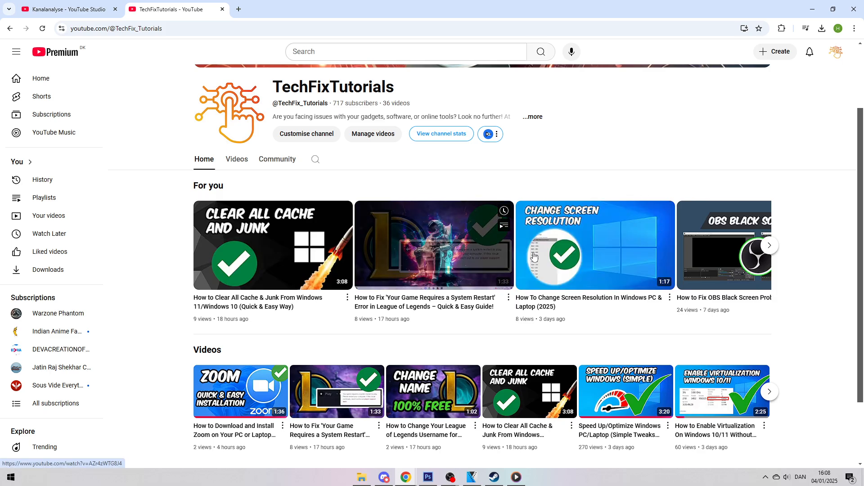
click(595, 244)
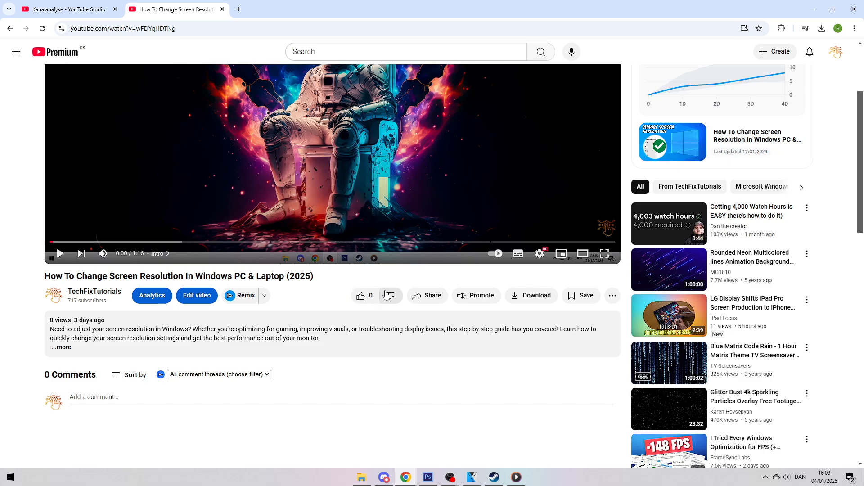
mouse_move(476, 296)
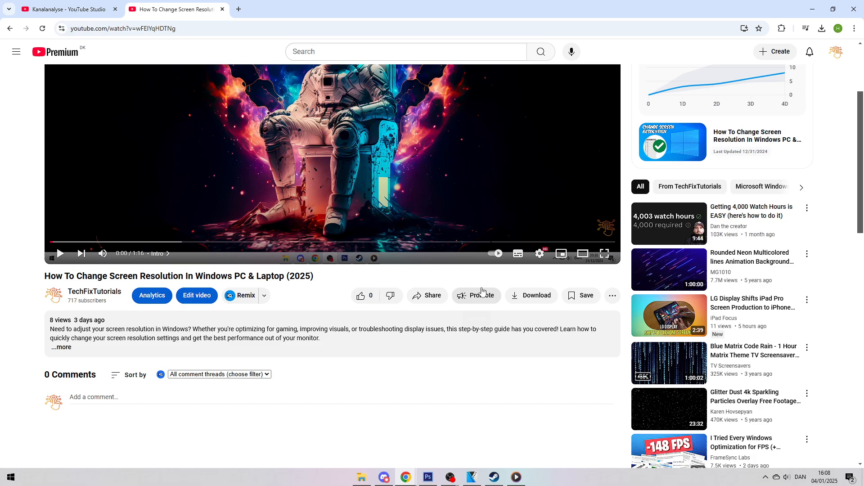
mouse_move(531, 296)
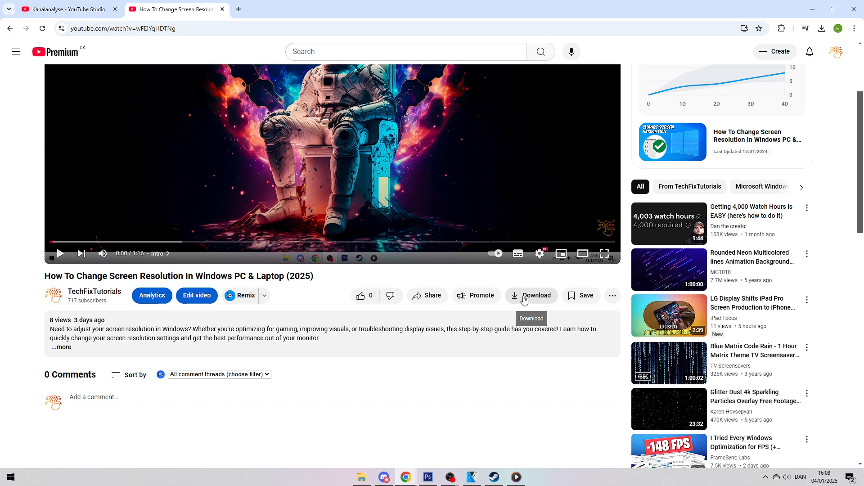
Download the screen resolution video so its button reads Downloaded
click(530, 295)
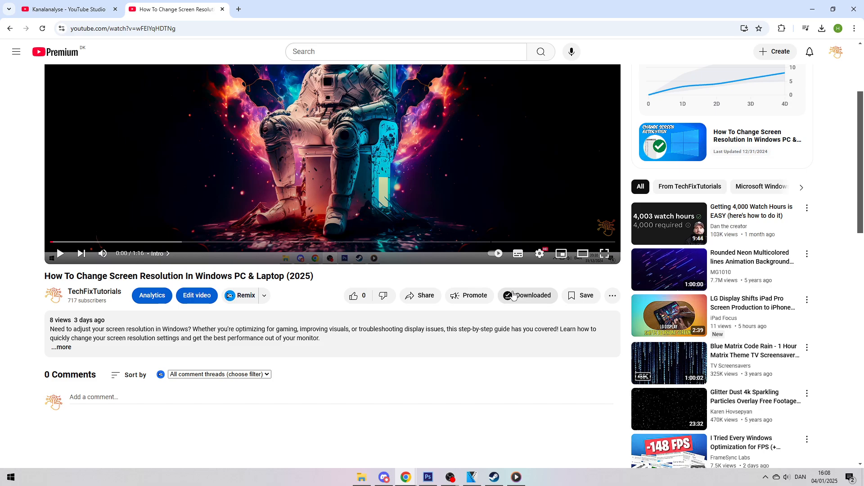
mouse_move(471, 290)
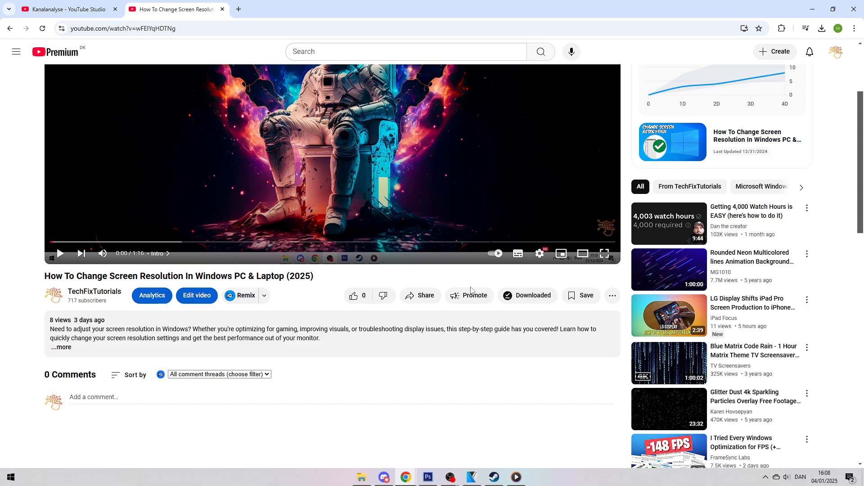
mouse_move(460, 283)
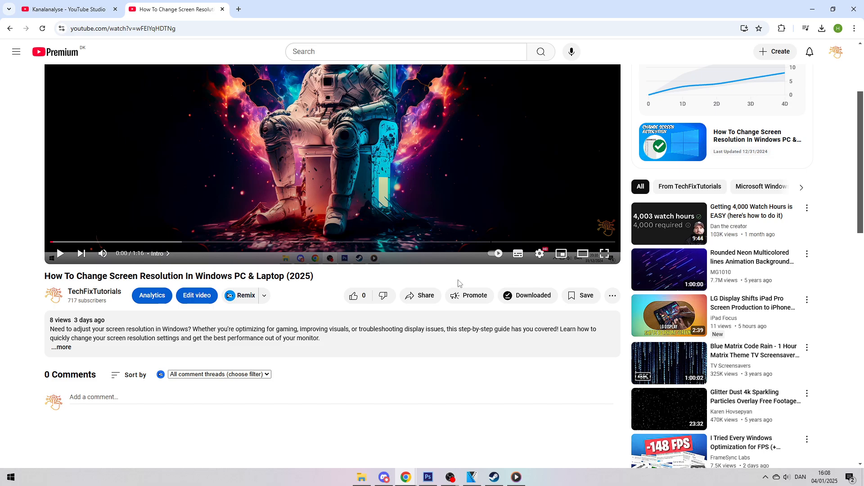
mouse_move(493, 278)
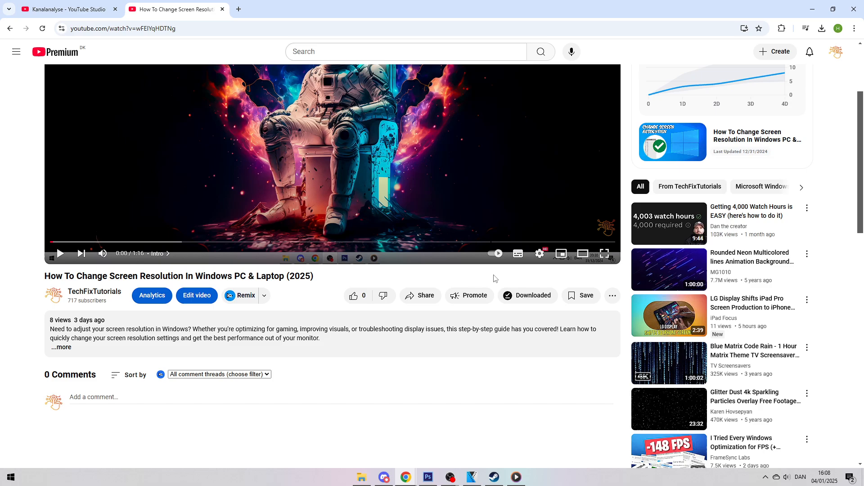
mouse_move(498, 293)
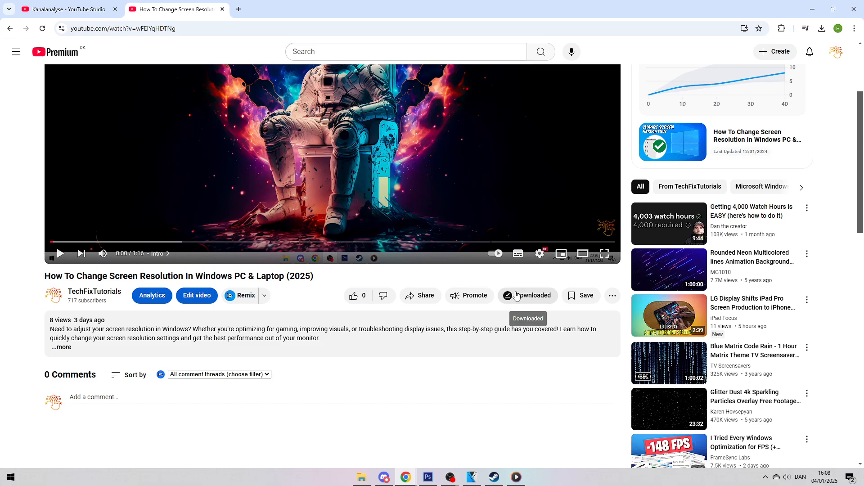
mouse_move(383, 283)
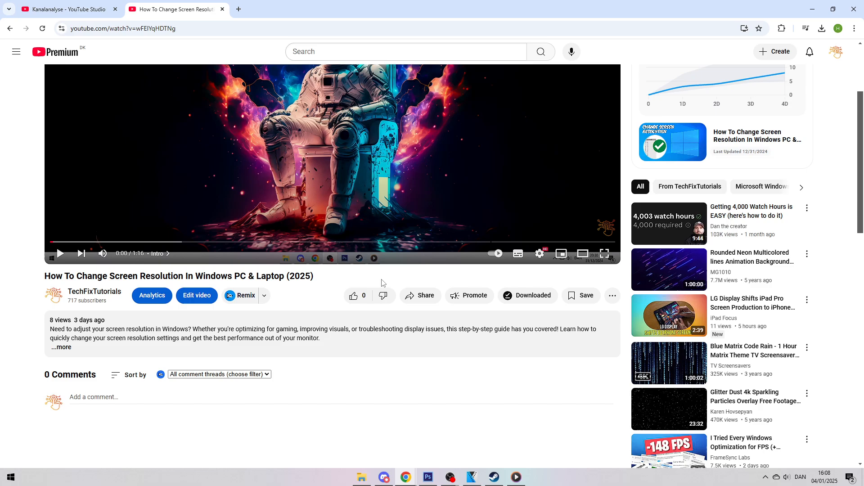
mouse_move(356, 280)
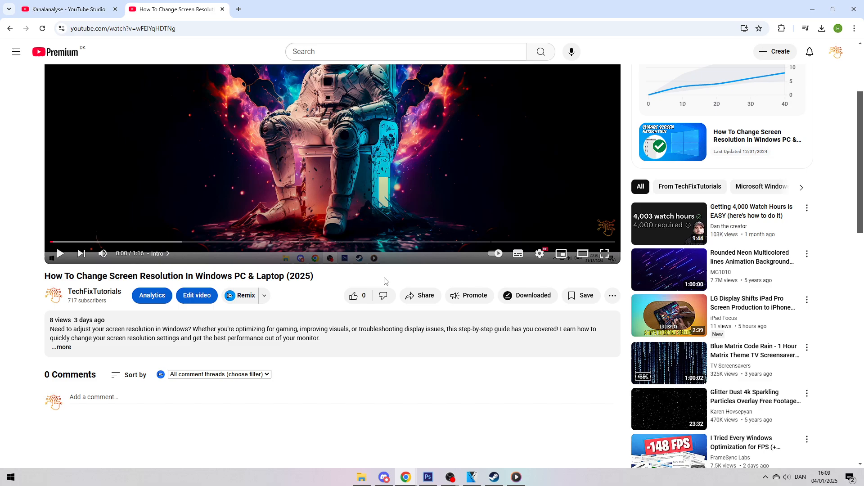
mouse_move(20, 65)
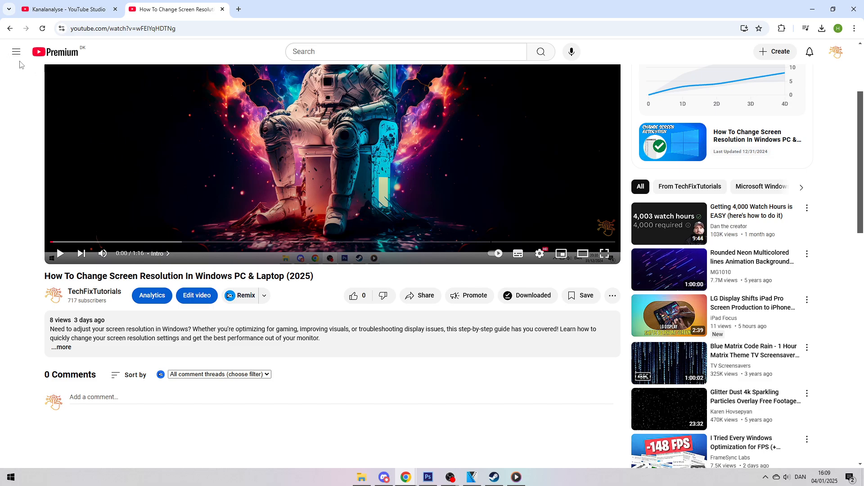
Expand the hamburger guide sidebar over the watch page
click(16, 51)
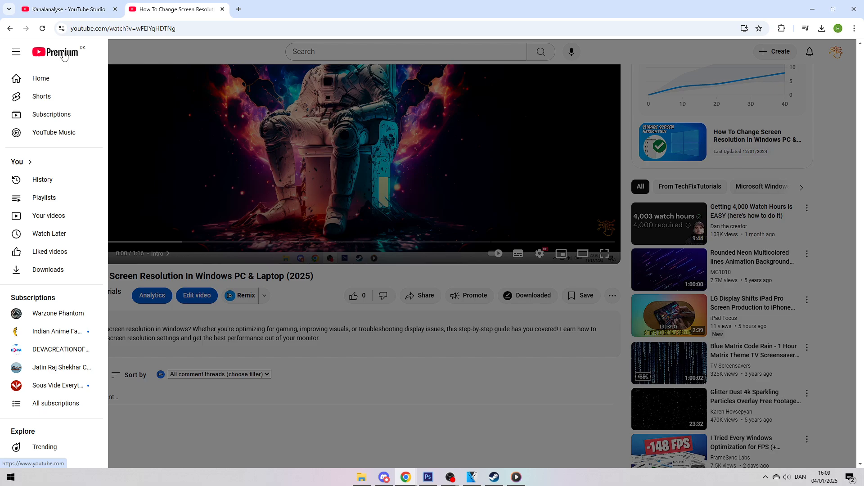
mouse_move(49, 215)
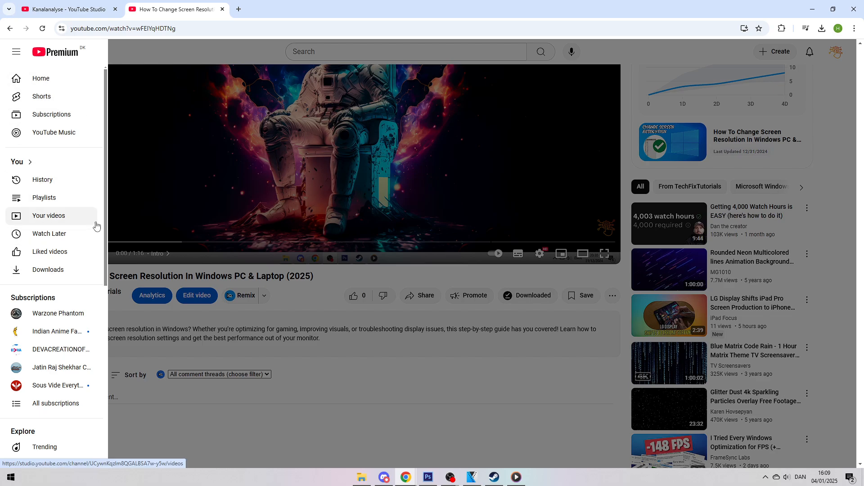
mouse_move(48, 270)
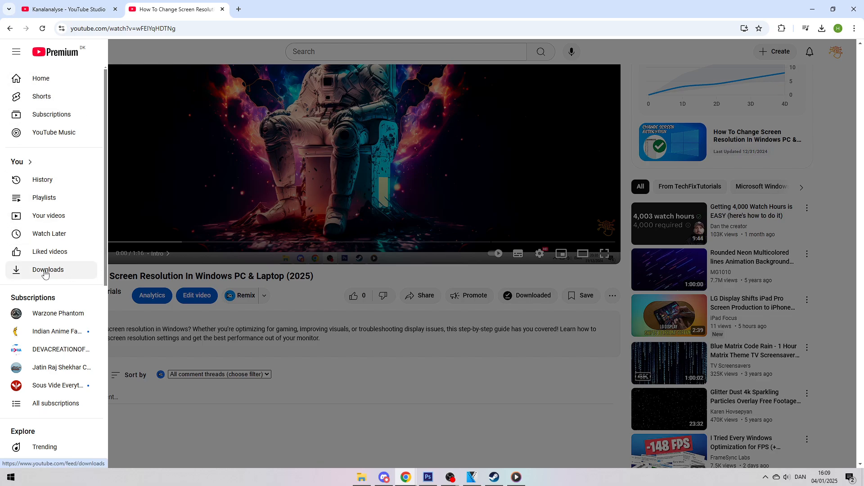
Go to the Downloads page listing the screen resolution video and two others
click(48, 270)
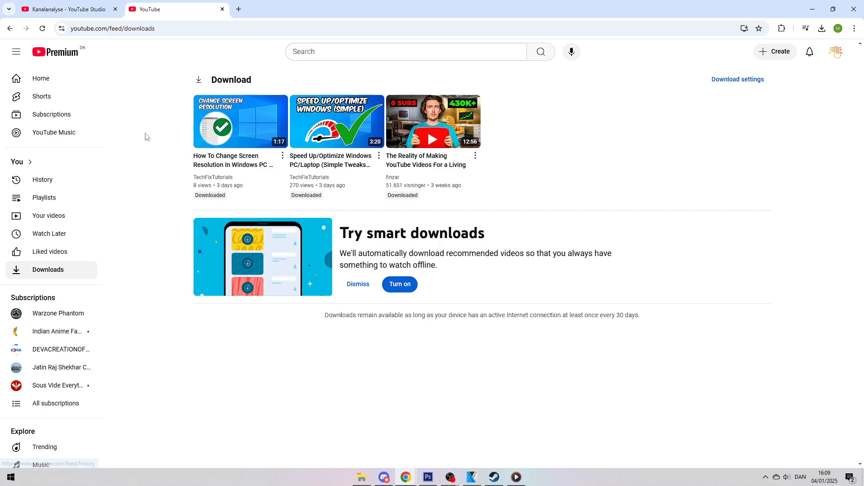
mouse_move(207, 126)
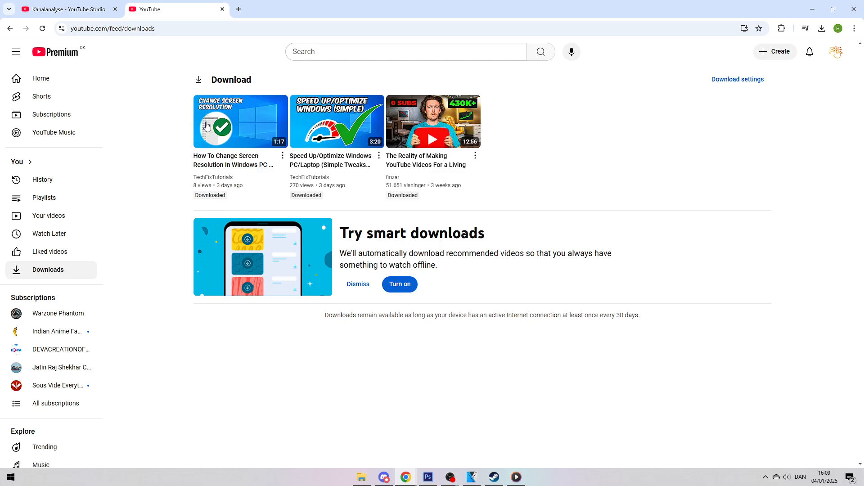
mouse_move(226, 117)
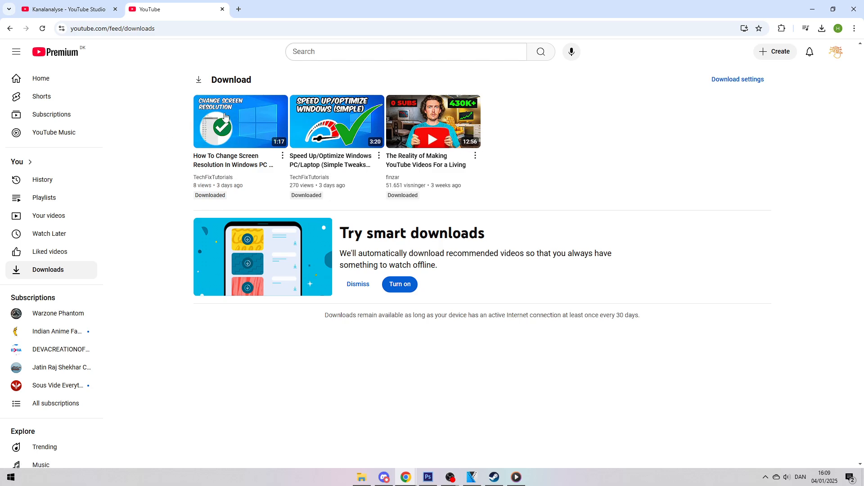